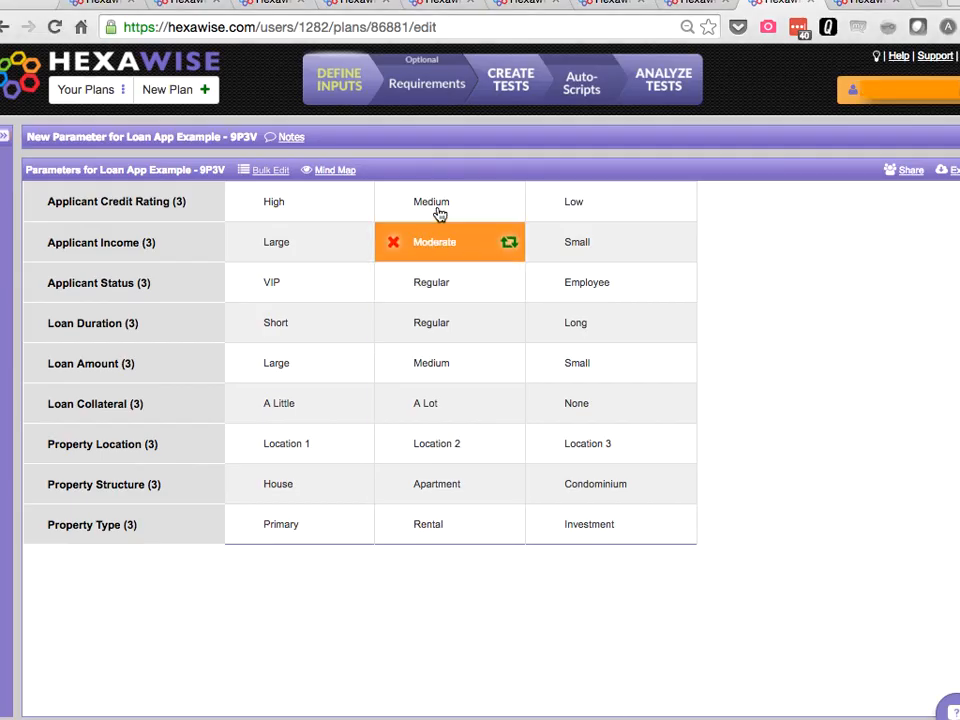
- Generate the 9 pairwise tests for Applicant Credit Rating and Applicant Income
click(104, 4)
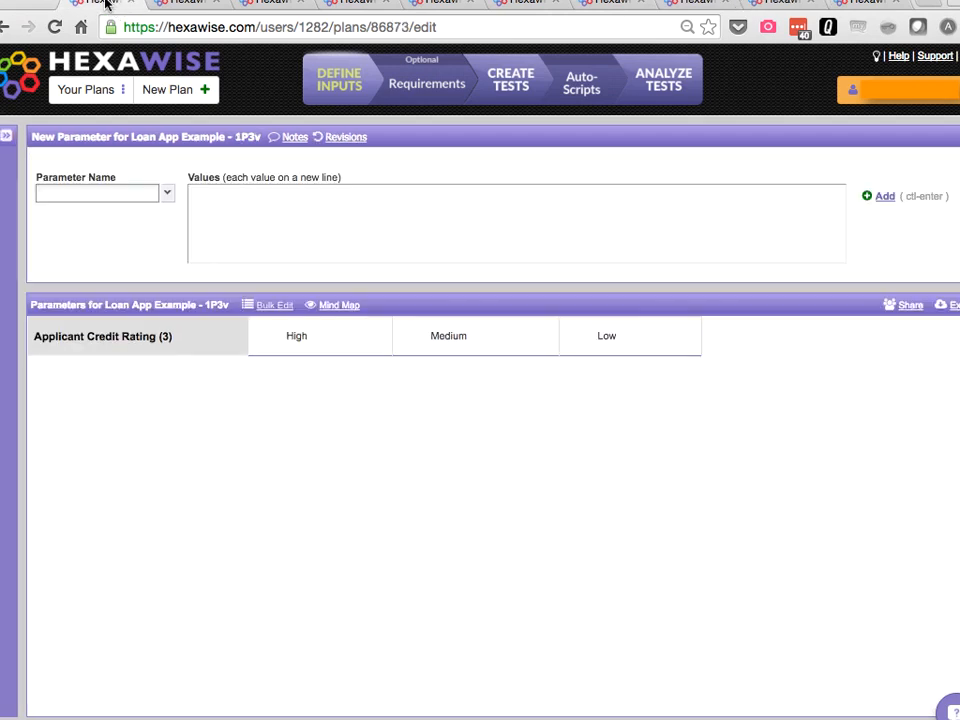
mouse_move(288, 52)
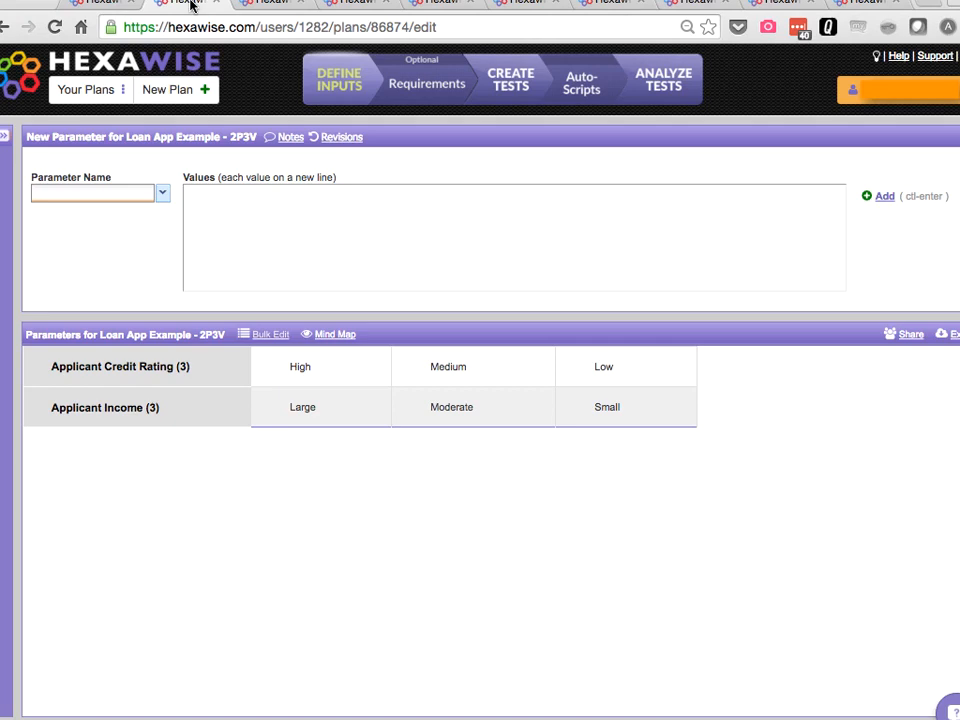
mouse_move(532, 80)
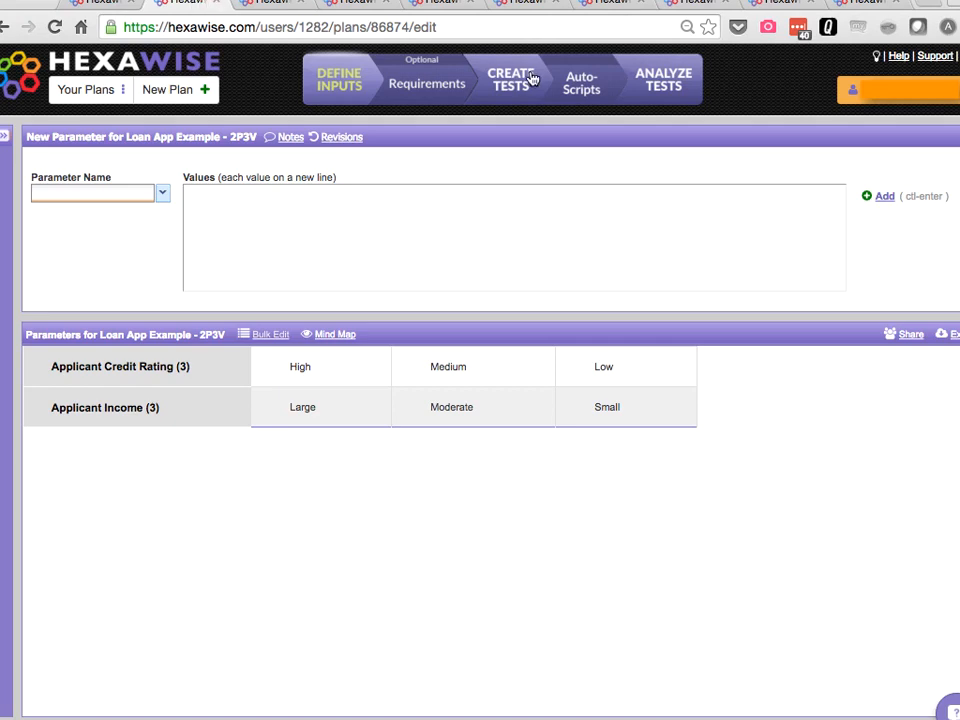
click(512, 78)
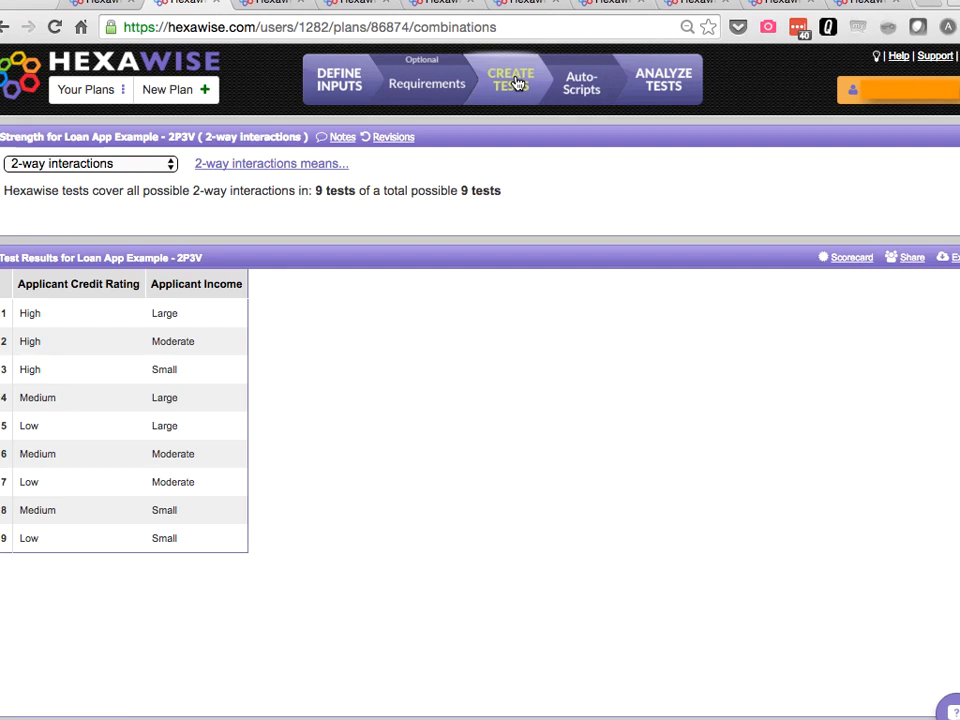
mouse_move(348, 34)
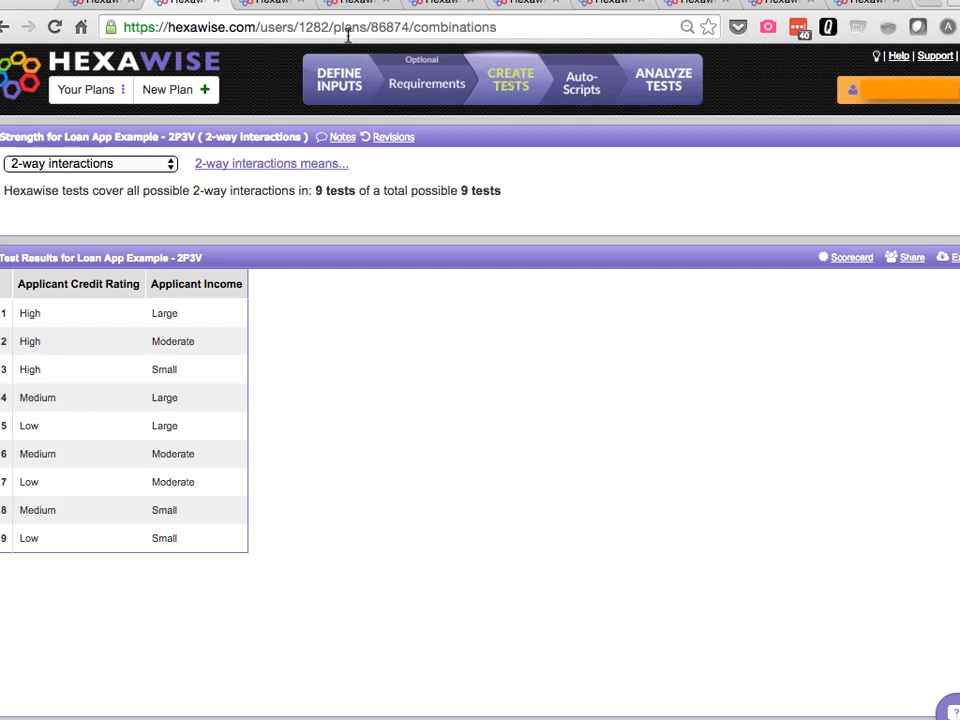
- Generate the 10 pairwise tests for the three-parameter plan and analyze their coverage
click(270, 4)
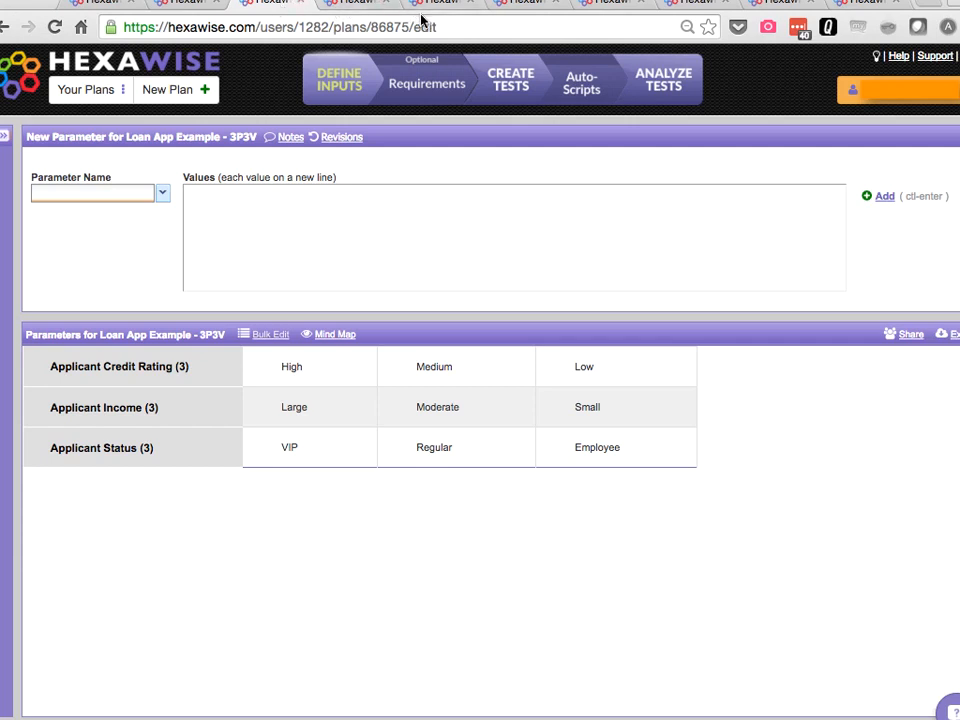
mouse_move(510, 80)
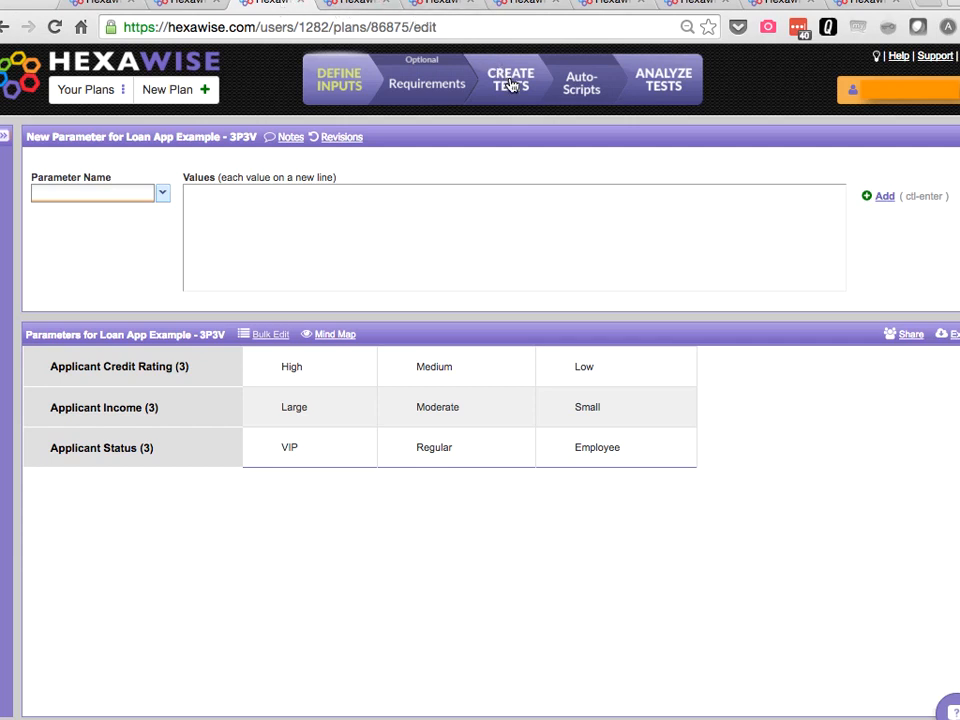
click(512, 80)
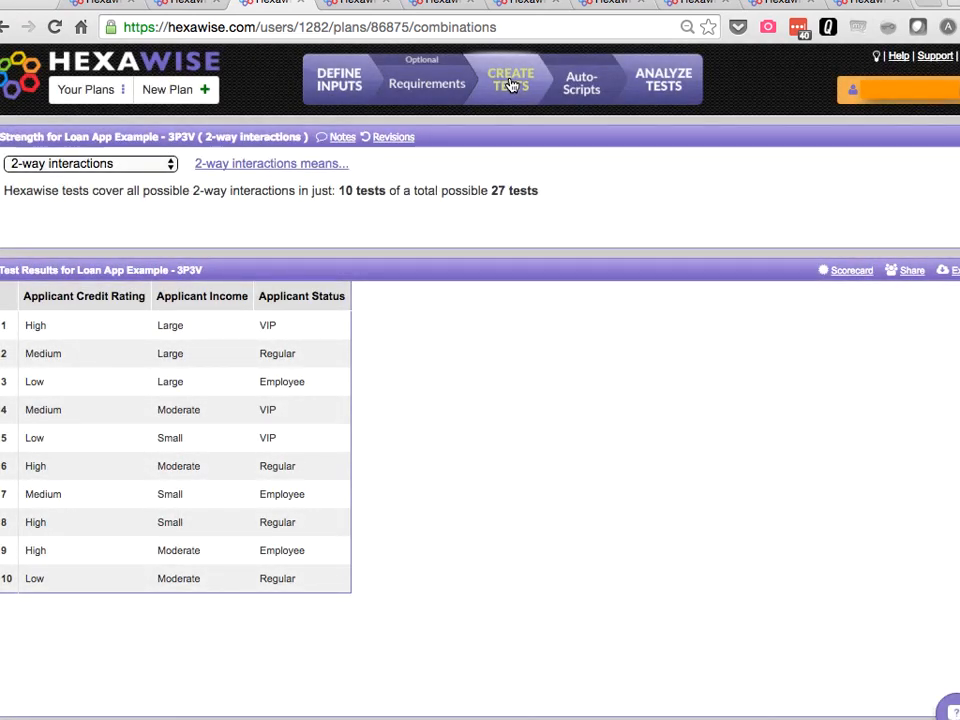
click(664, 80)
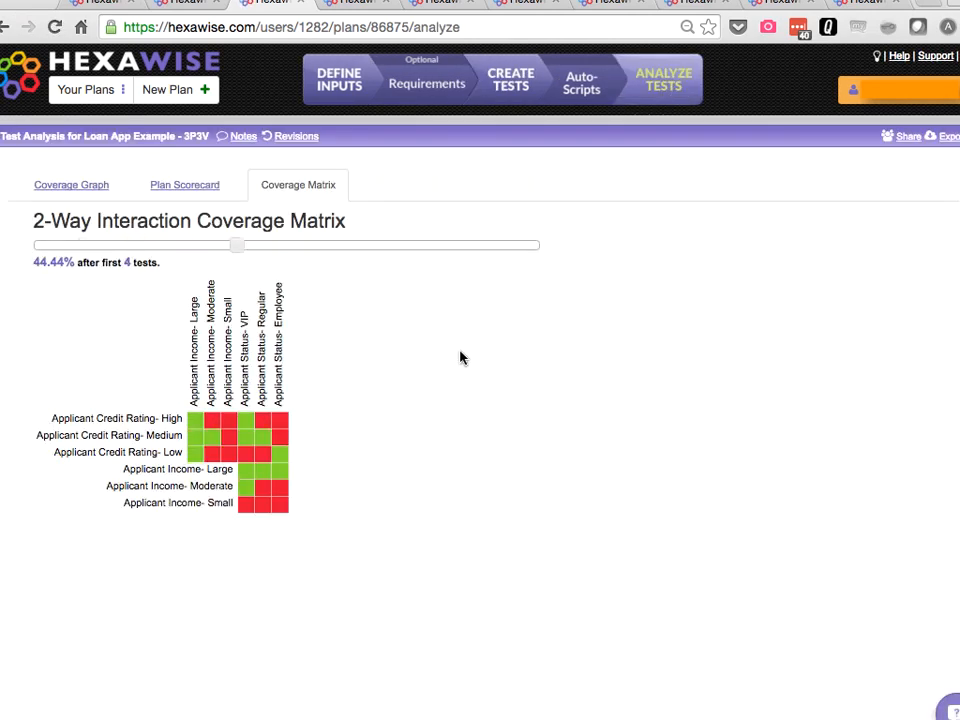
- Slide coverage through 8 then all 10 tests to 100%, then move to the four-parameter plan
drag(236, 244, 438, 244)
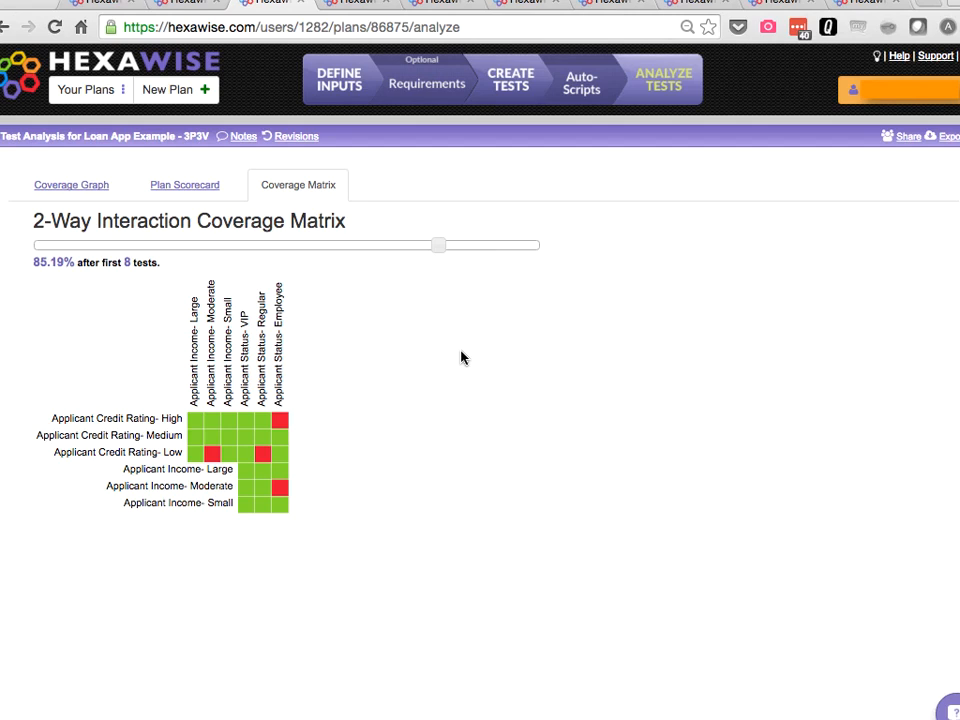
mouse_move(450, 276)
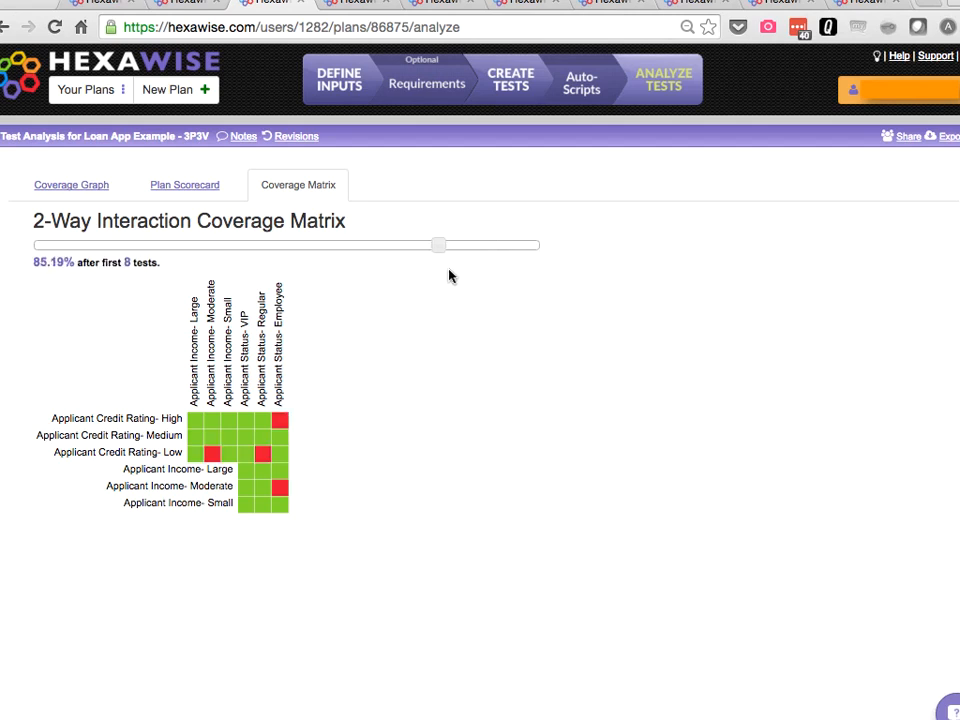
drag(440, 244, 538, 244)
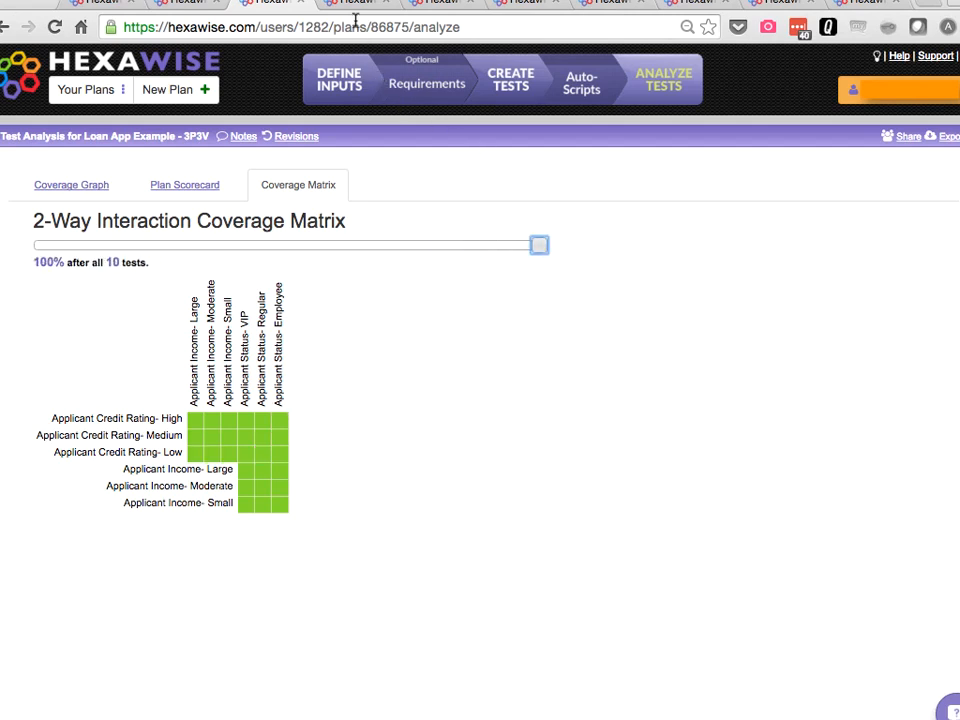
click(338, 78)
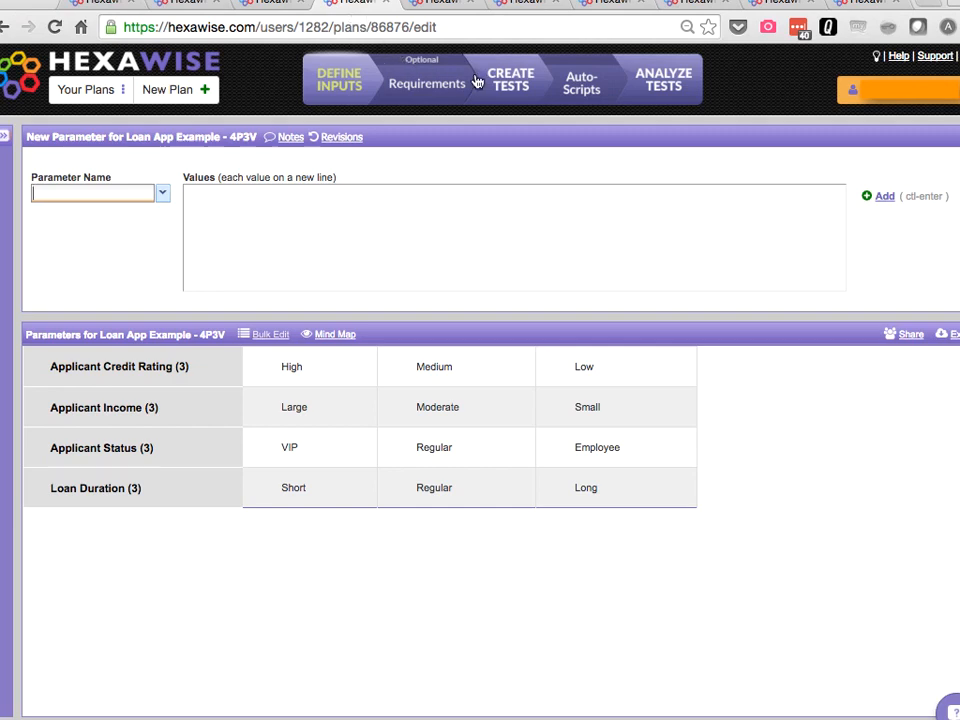
mouse_move(512, 84)
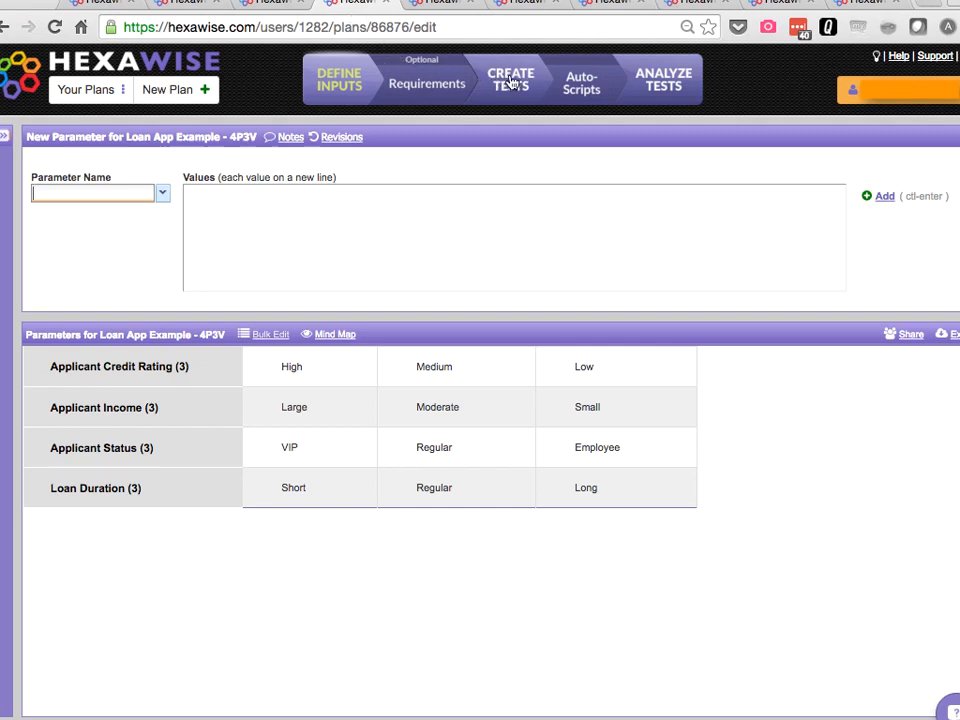
- Generate the pairwise tests for the four-parameter plan with Loan Duration
click(512, 80)
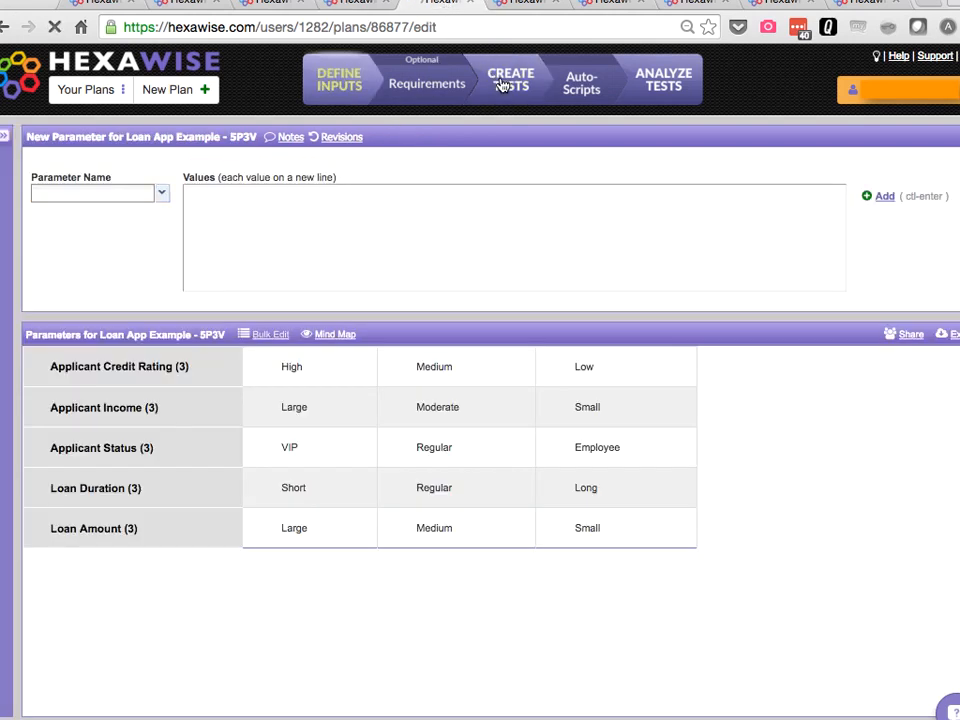
- Generate the 14 pairwise tests of 243 possible for the five-parameter plan and analyze coverage
click(512, 80)
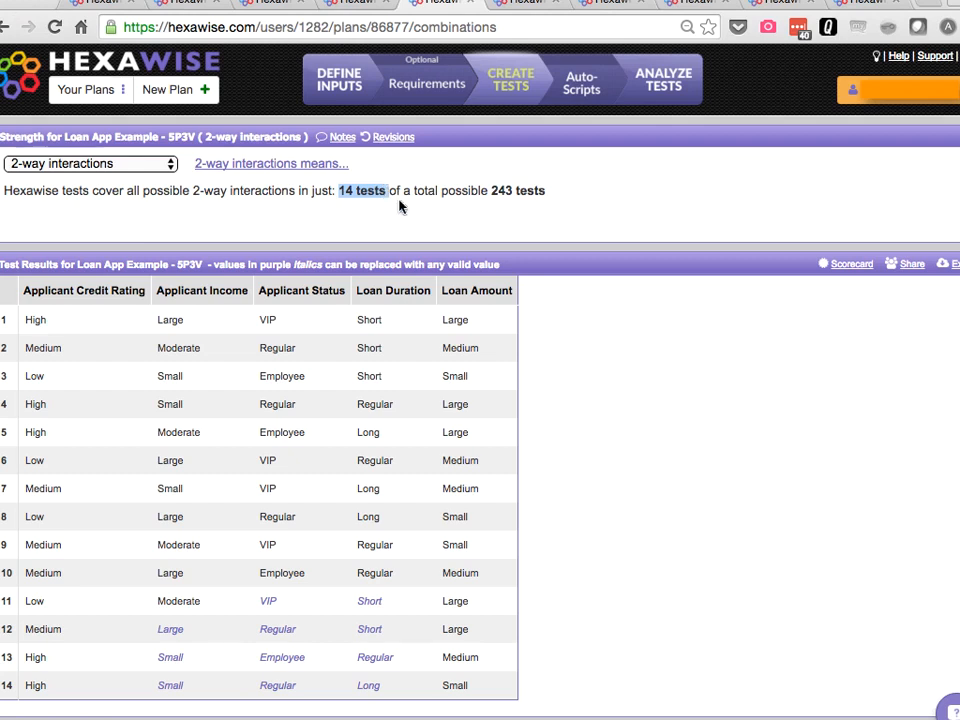
mouse_move(664, 80)
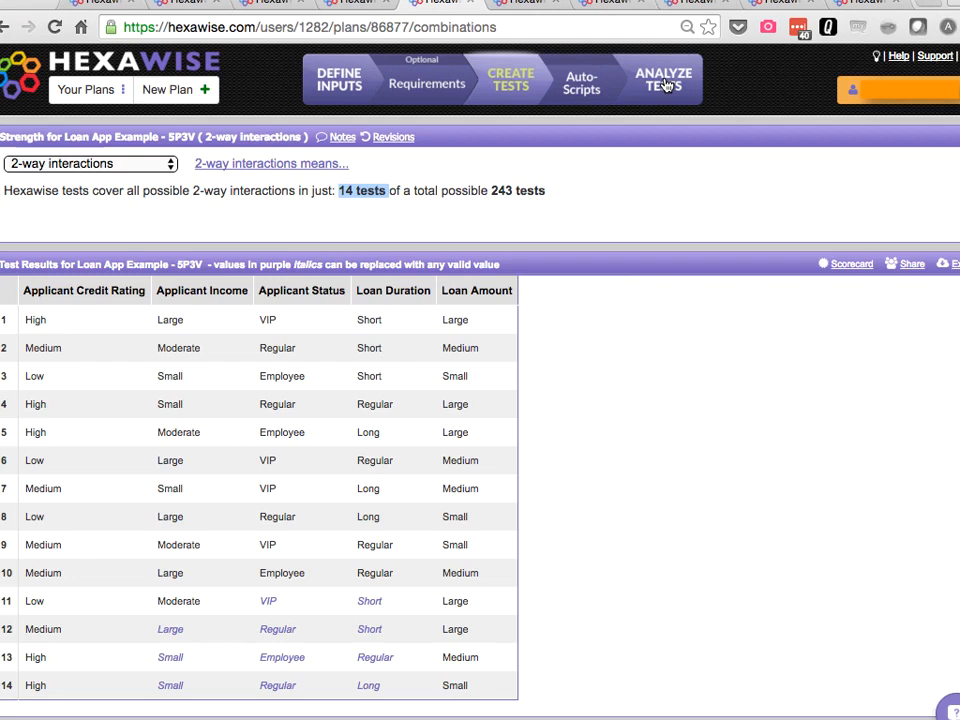
click(664, 80)
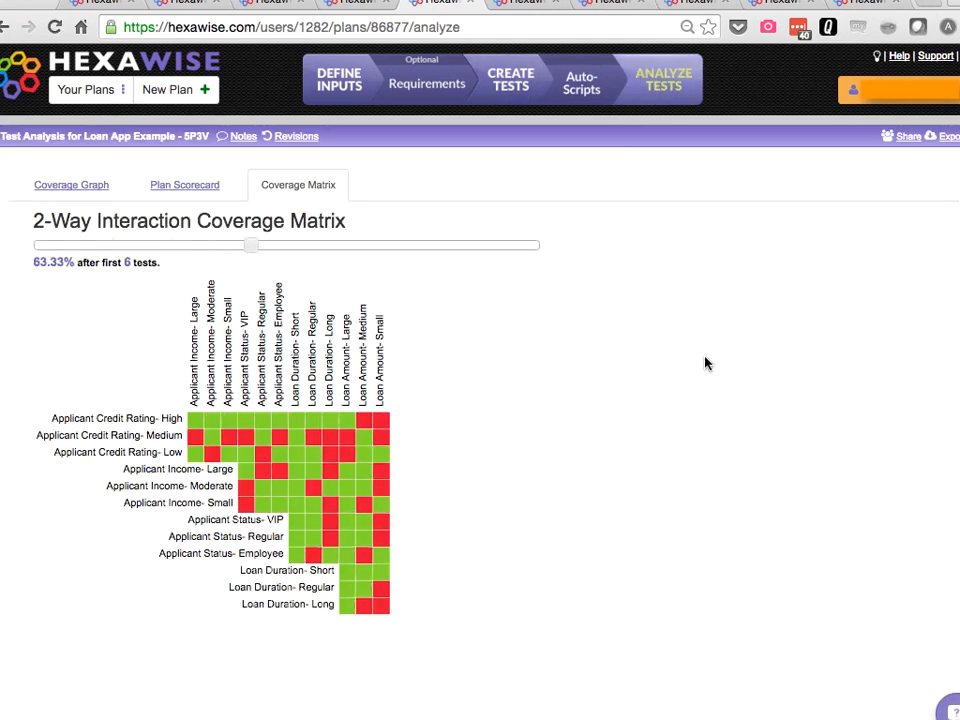
- Slide the coverage matrix through 12, 8 and all 14 tests to reach 100%
drag(250, 244, 470, 244)
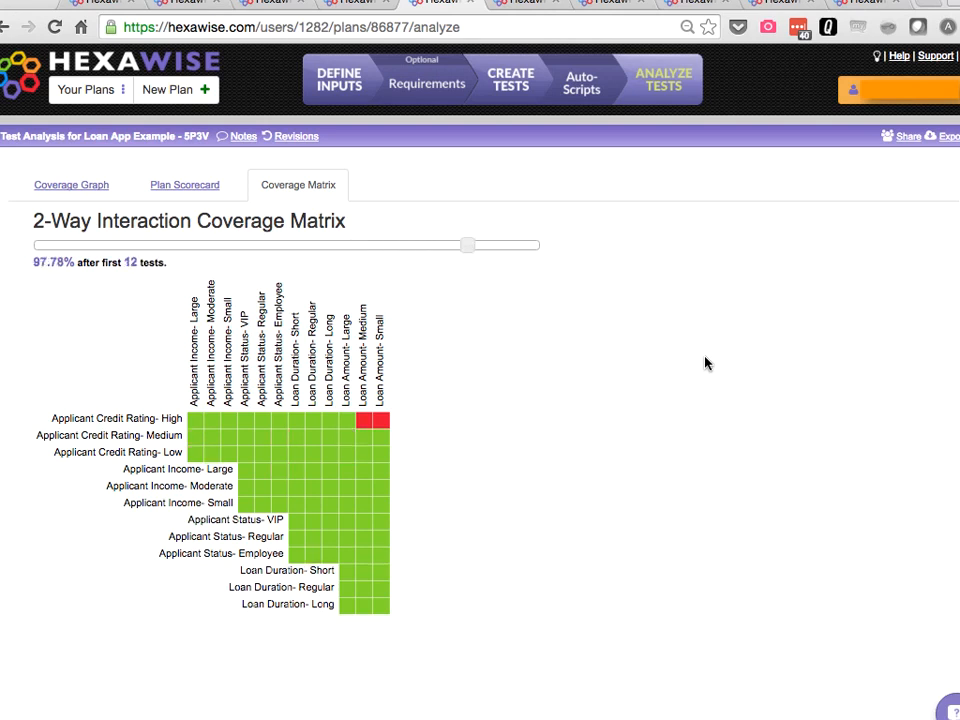
drag(470, 244, 322, 244)
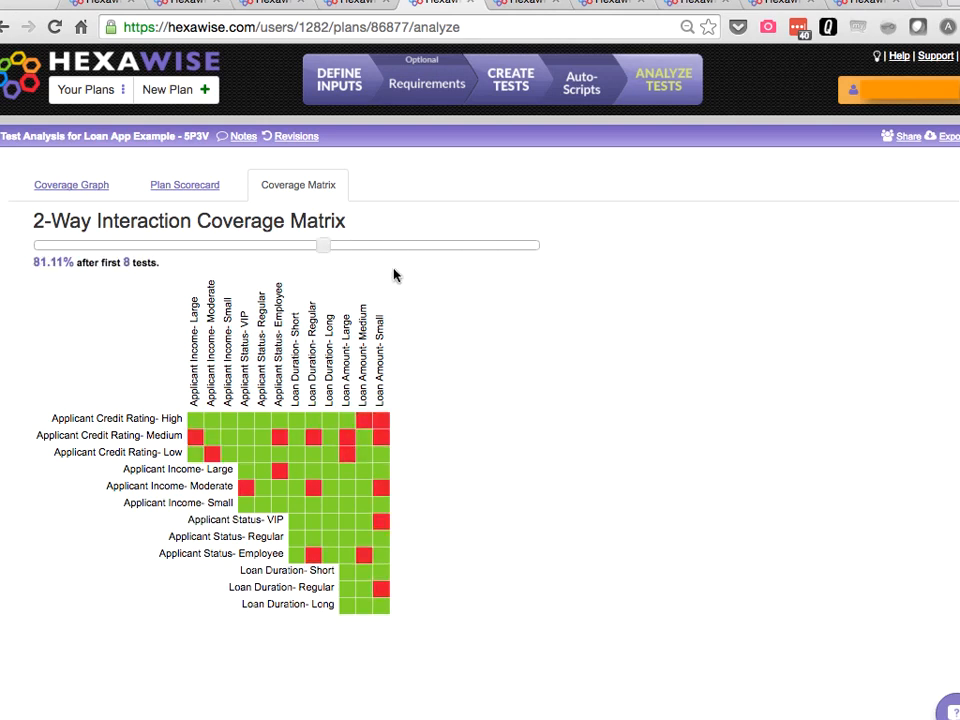
drag(324, 244, 538, 244)
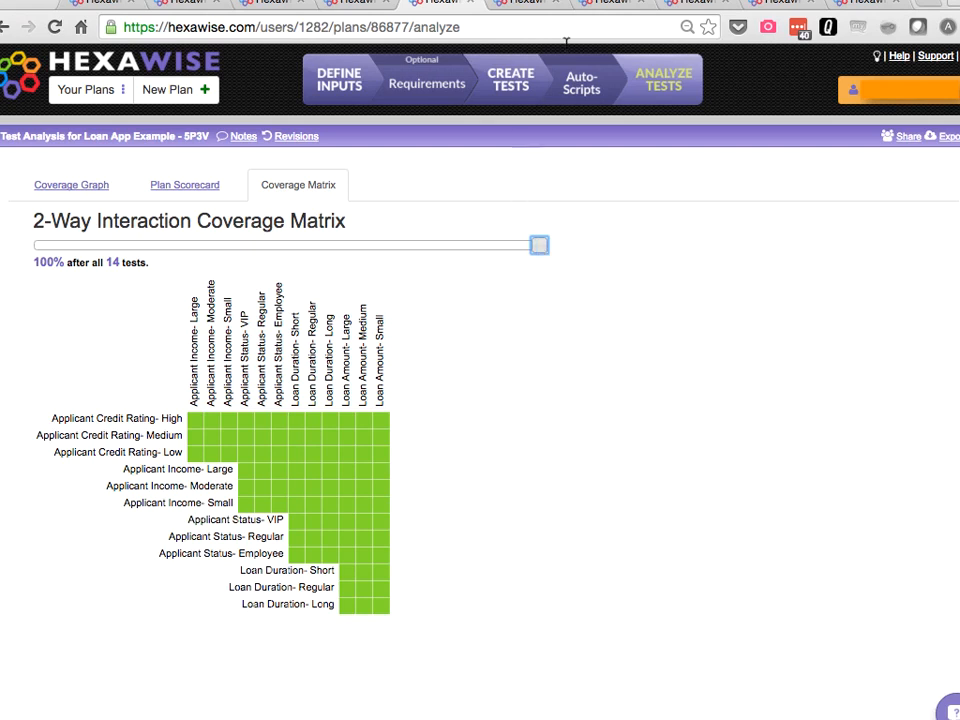
- Generate the 14 pairwise tests of 729 for the six-parameter plan, then move to the seven-parameter plan
click(524, 4)
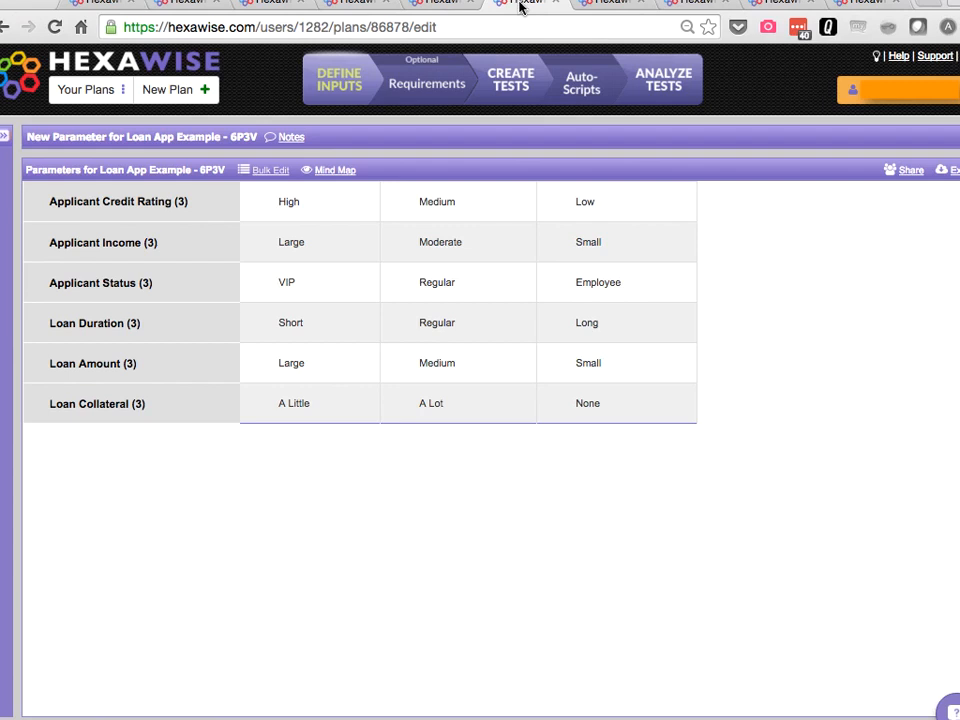
mouse_move(522, 4)
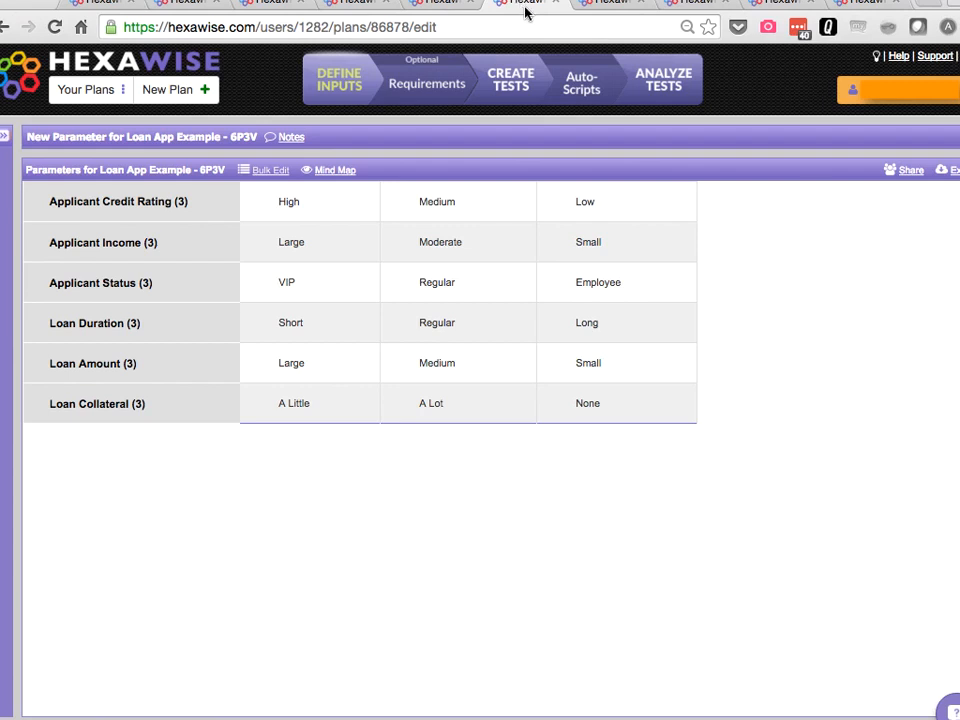
mouse_move(510, 56)
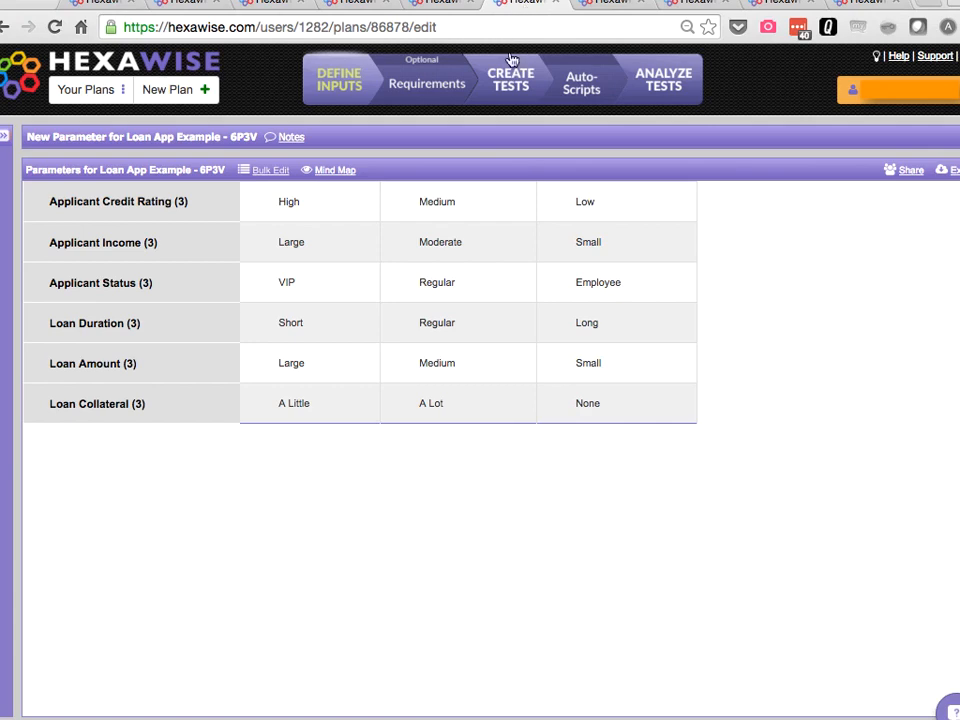
click(510, 78)
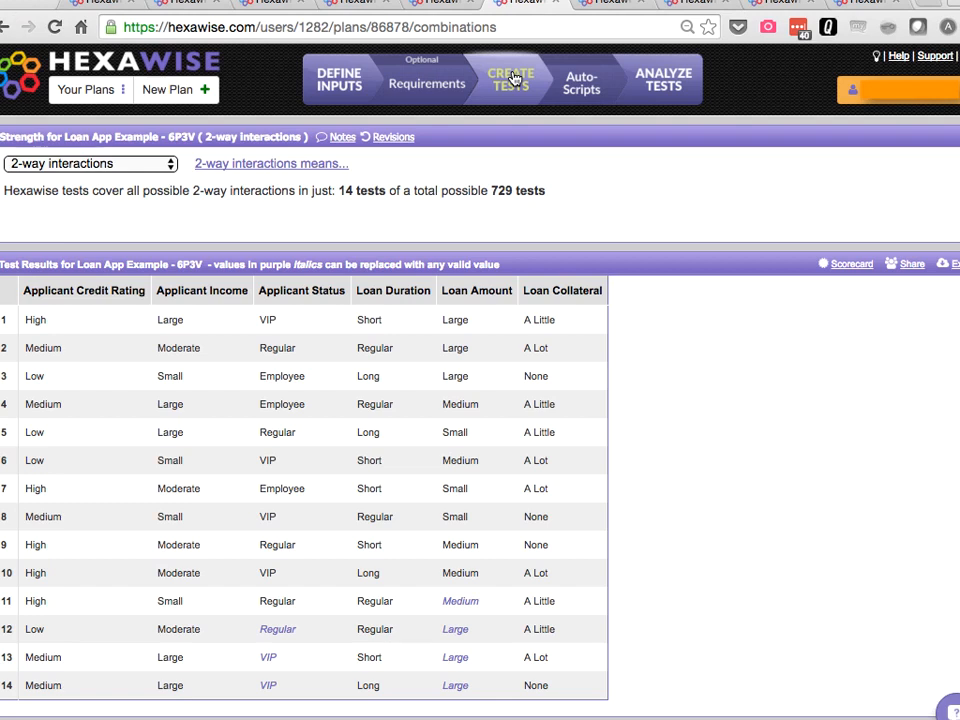
mouse_move(504, 140)
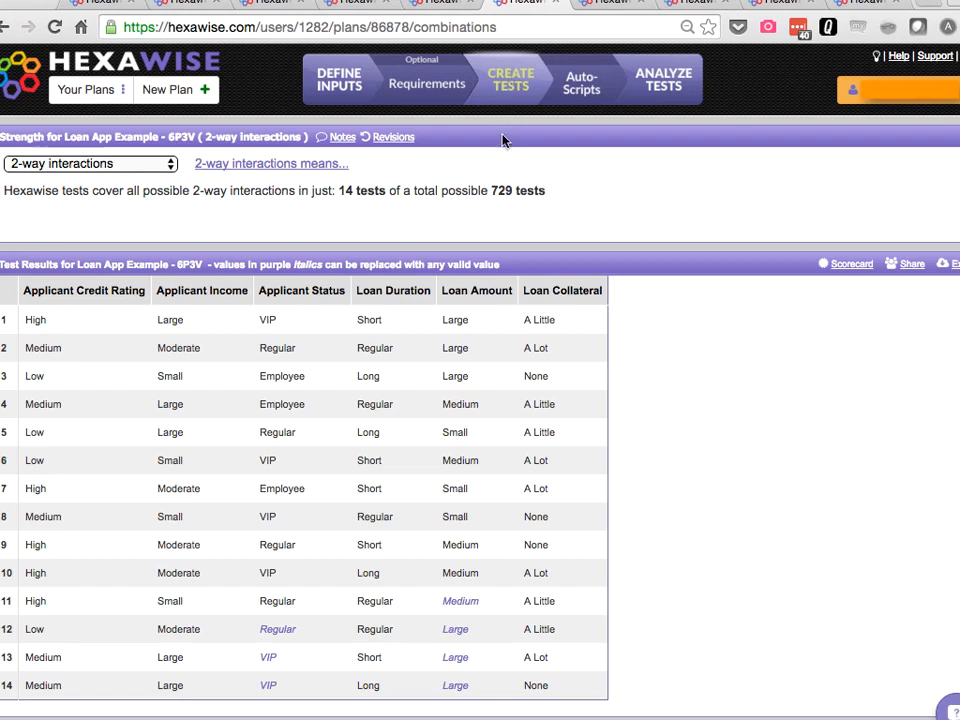
double_click(362, 190)
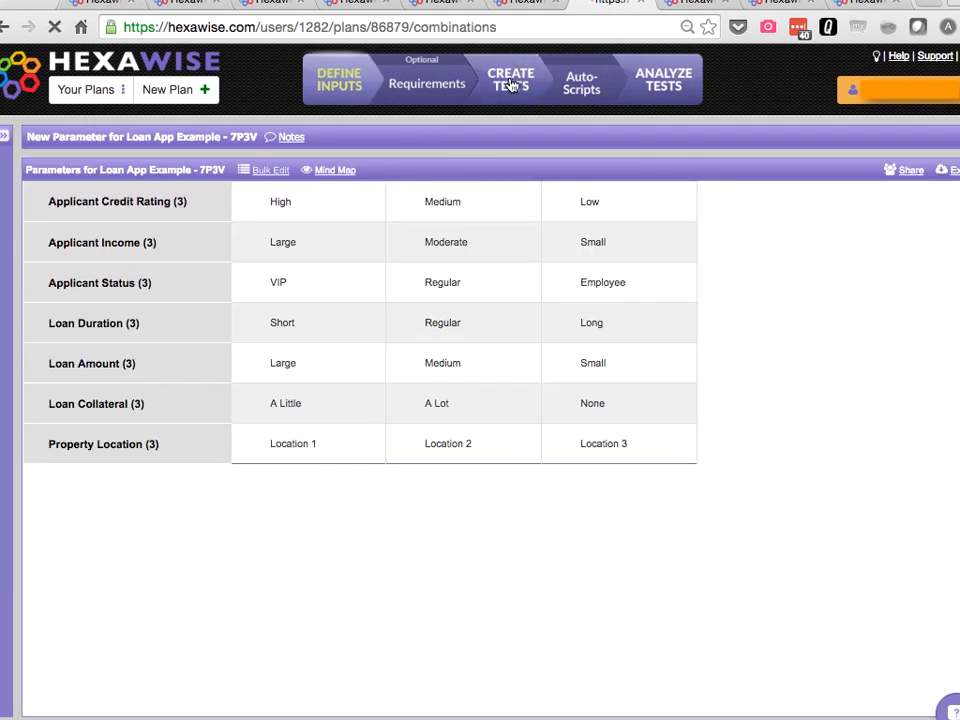
- Generate the 17 pairwise tests of 2,187 for the seven-parameter plan, then move to the eight-parameter plan
click(512, 80)
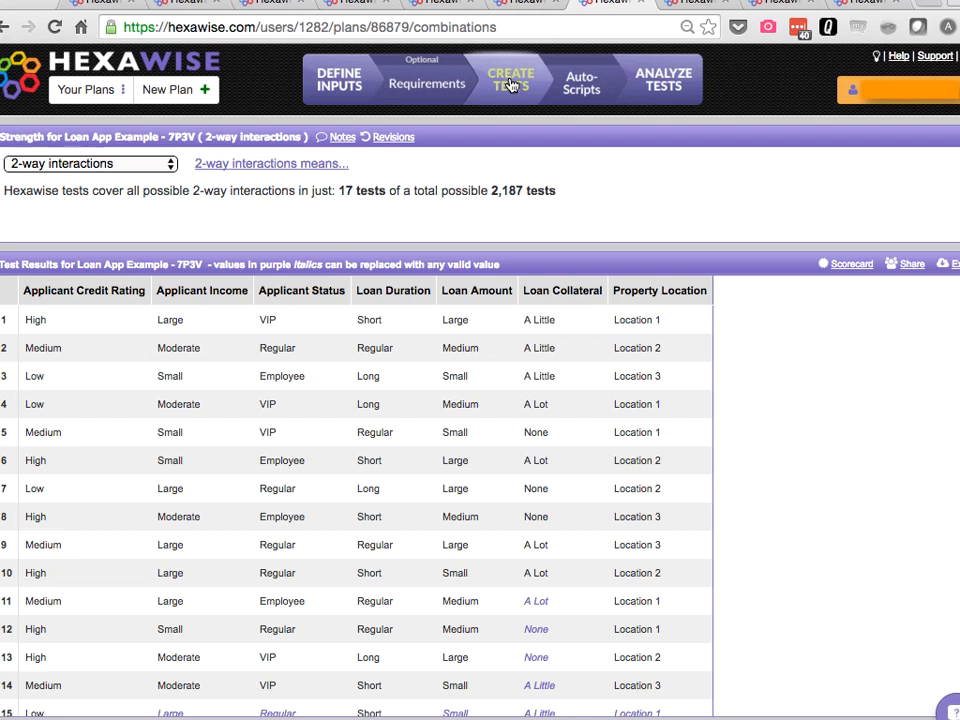
mouse_move(496, 190)
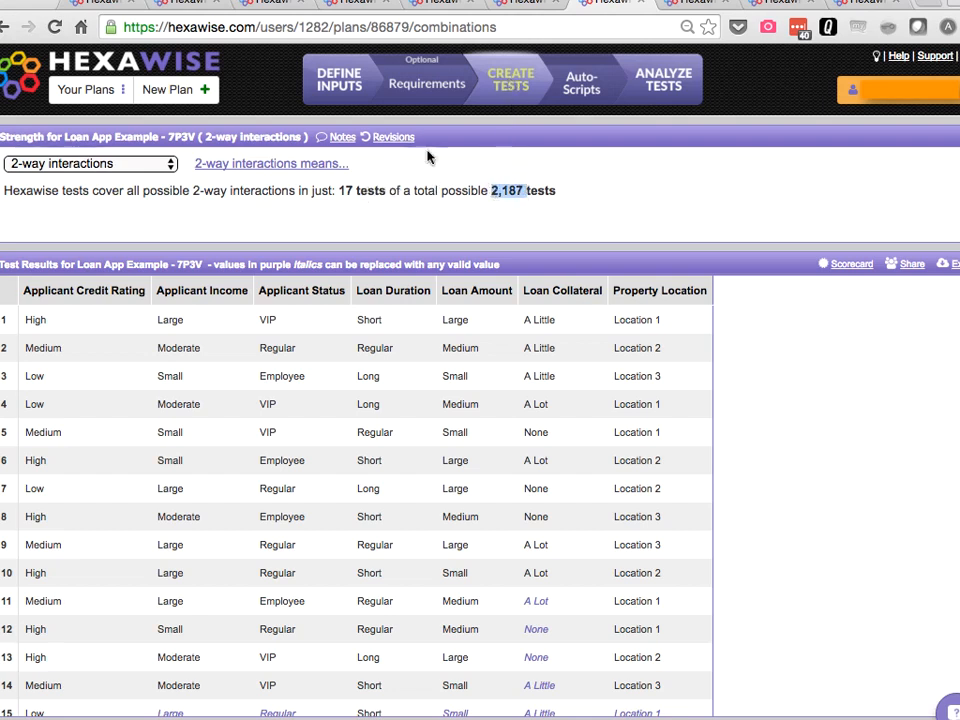
click(338, 78)
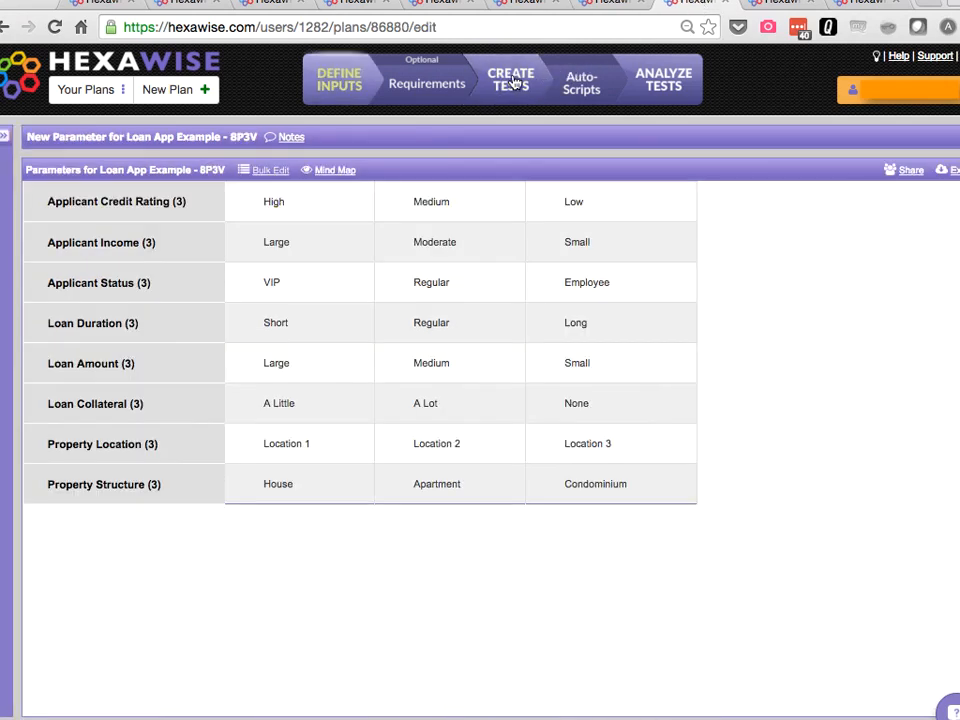
- Generate the 17 tests of 6,561 for eight parameters and slide the coverage matrix to 100% at all 17
click(512, 80)
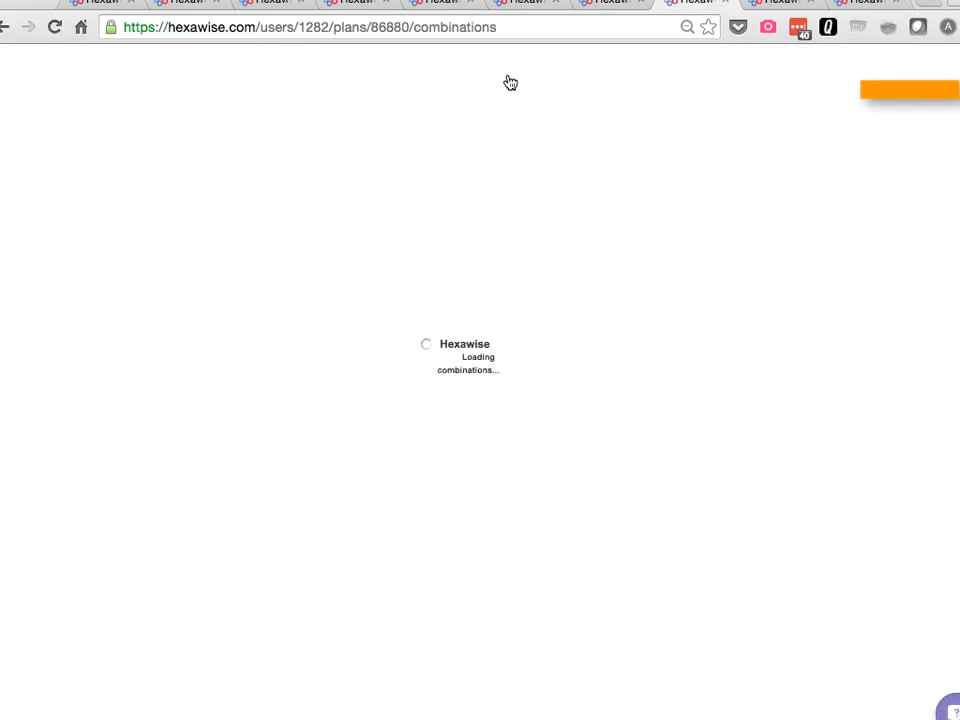
click(510, 78)
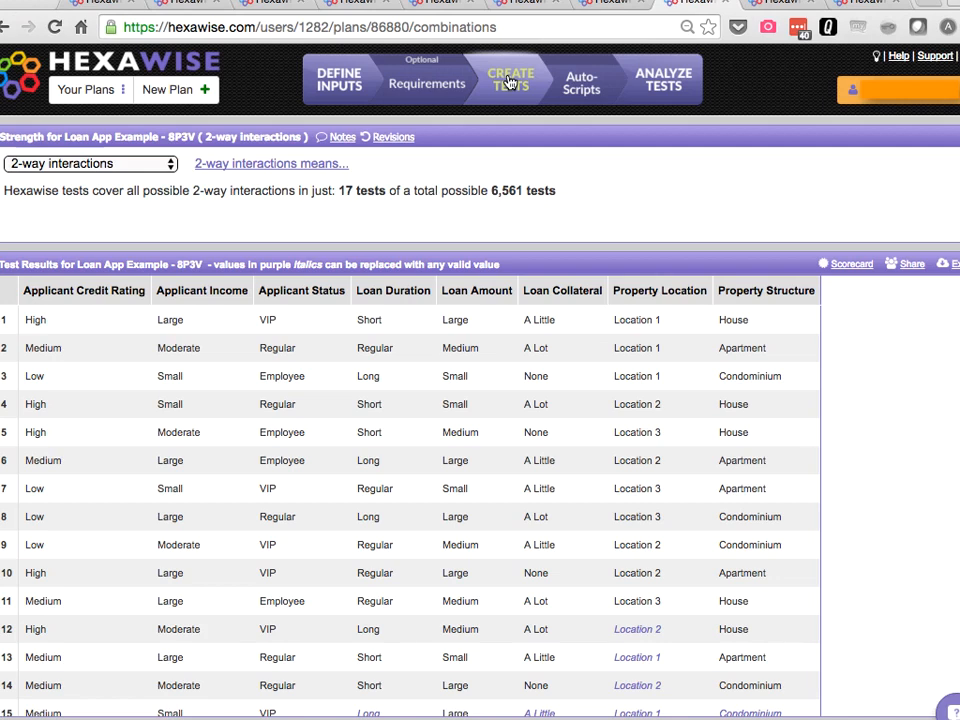
mouse_move(386, 192)
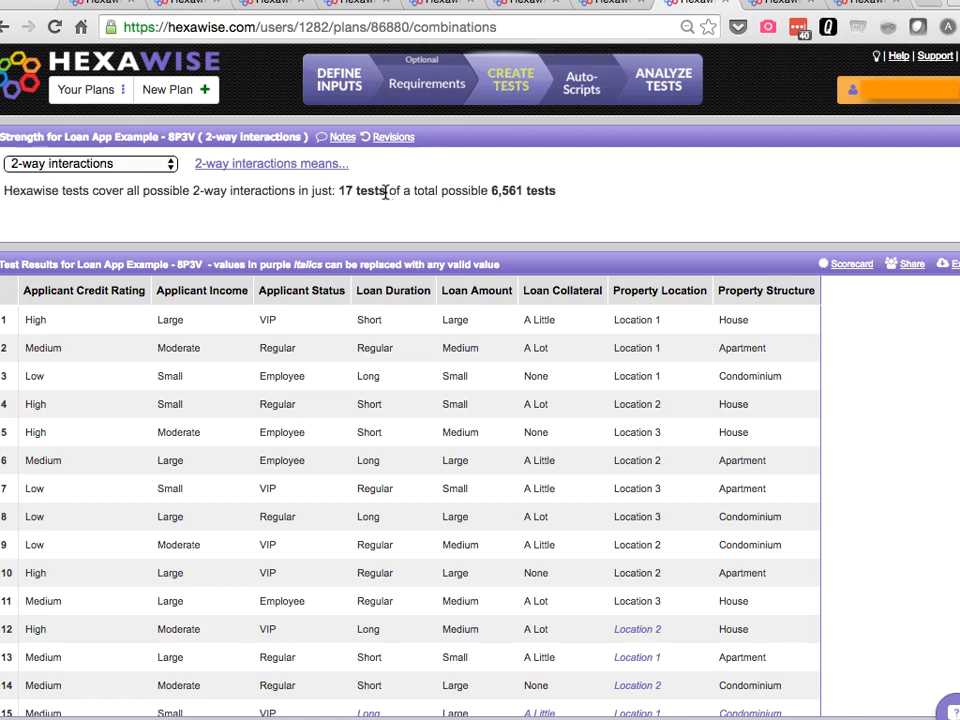
click(664, 80)
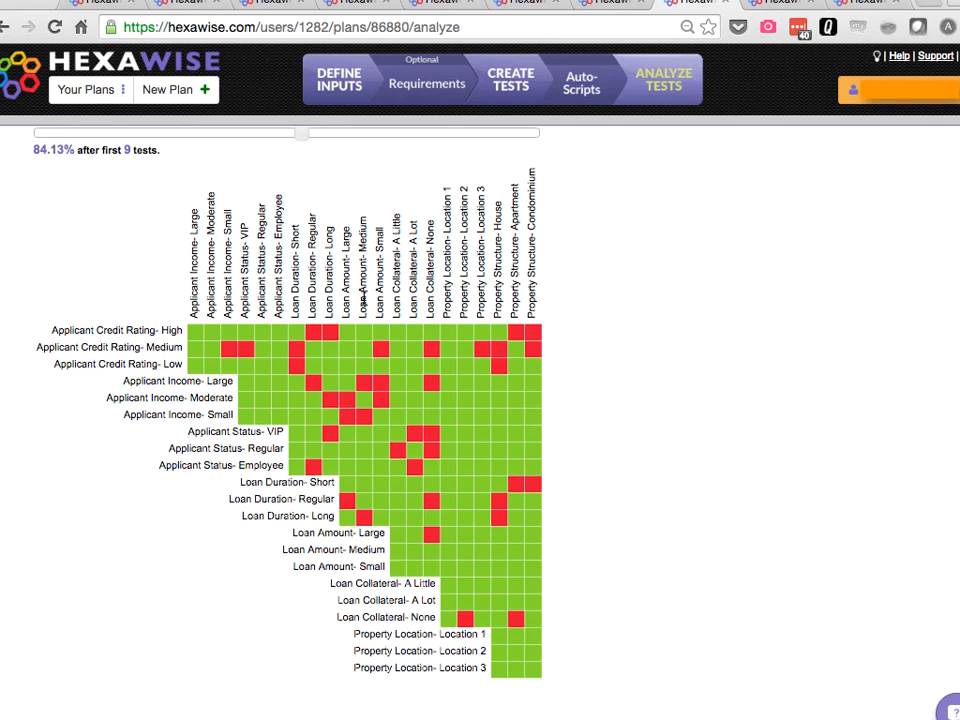
drag(300, 134, 540, 134)
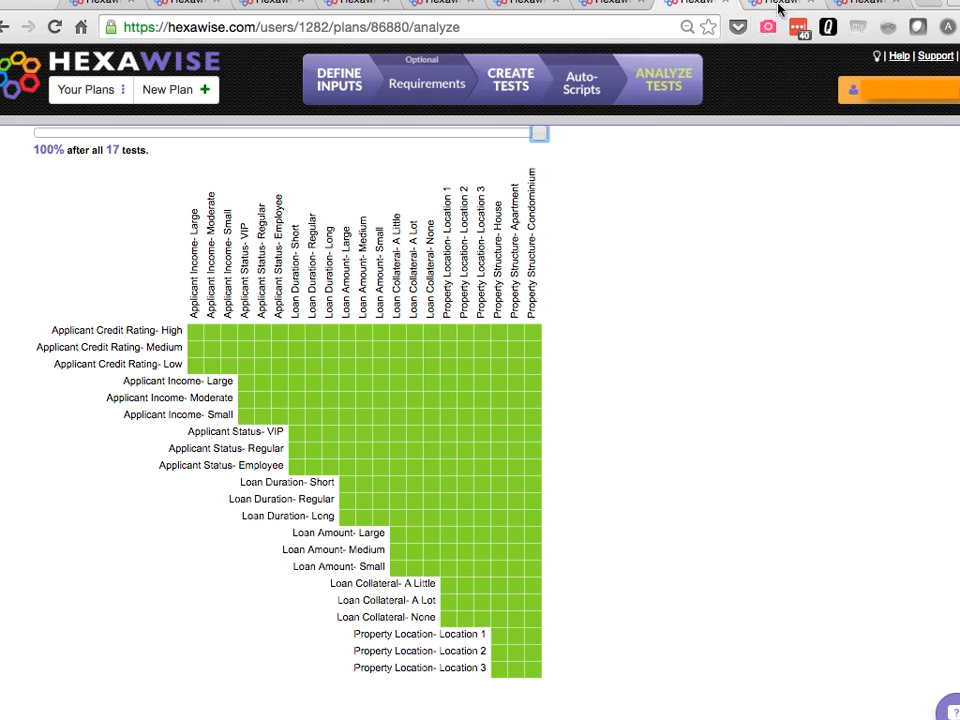
- Generate the 17 pairwise tests of 19,683 for the nine-parameter plan with Property Type
click(338, 78)
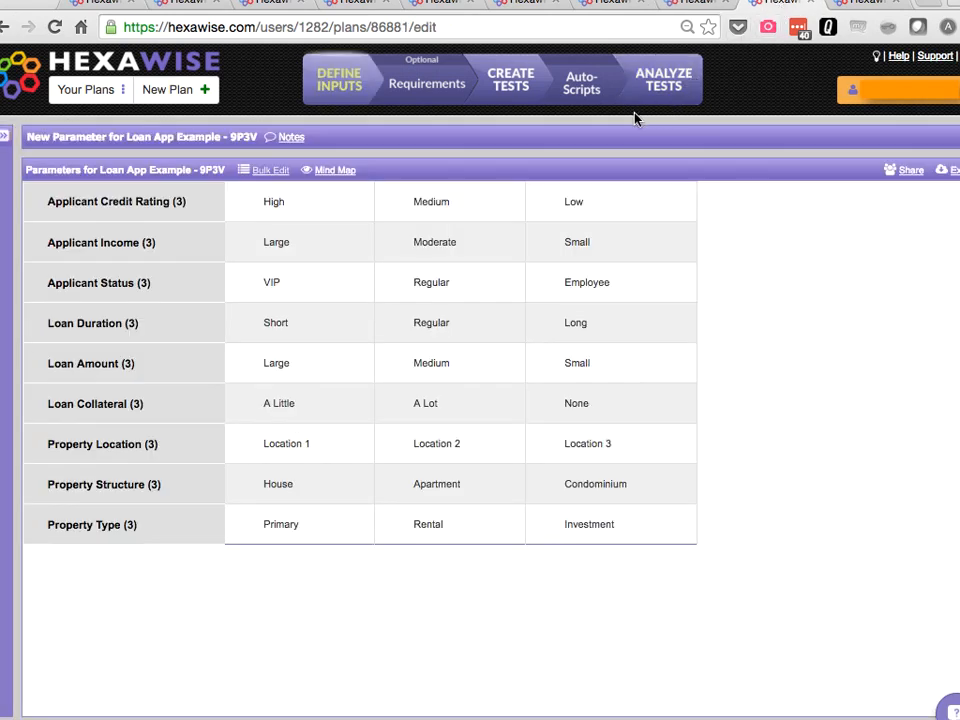
mouse_move(512, 88)
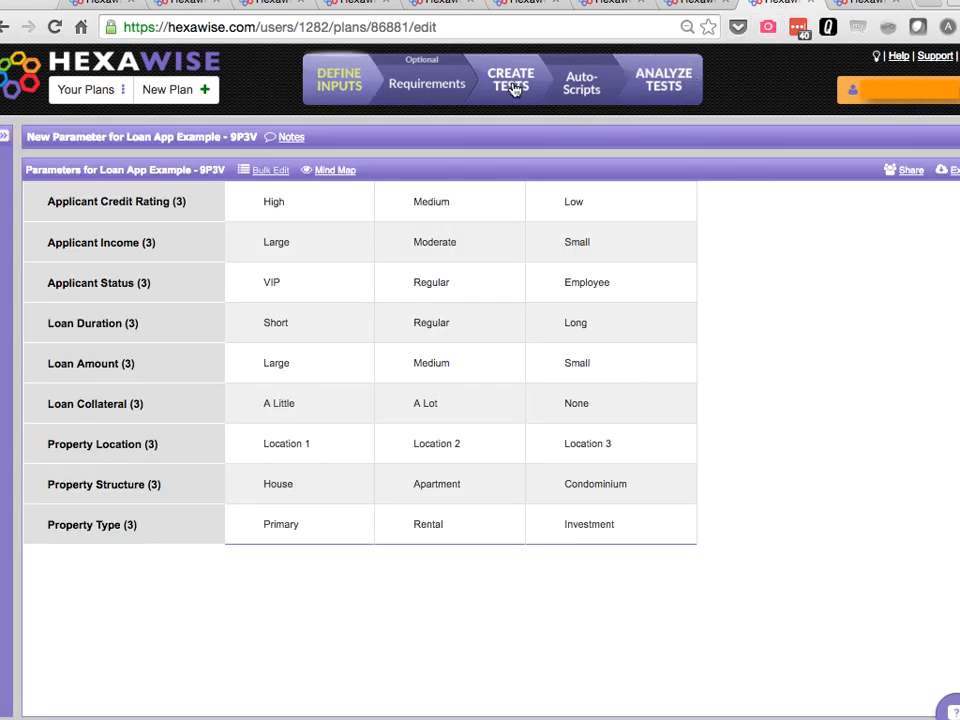
click(512, 78)
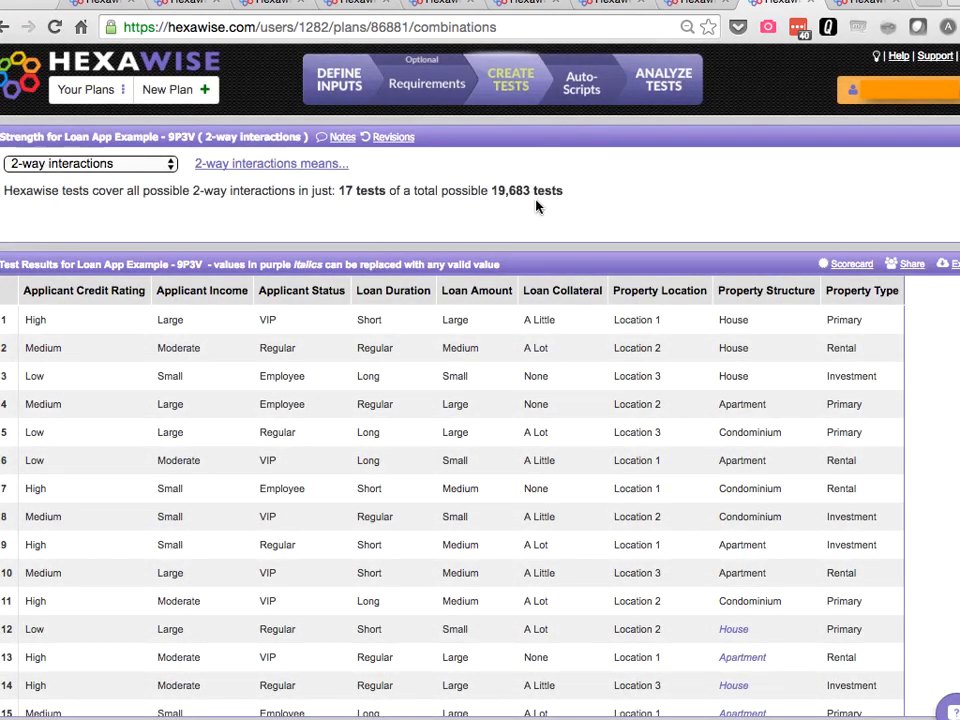
mouse_move(392, 196)
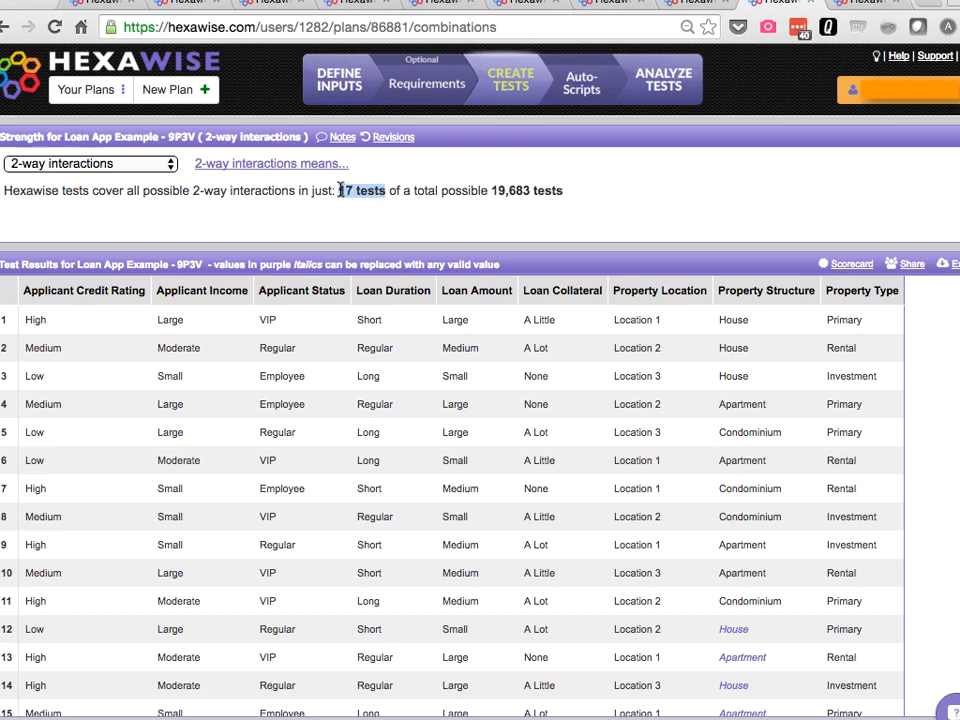
- Show the 2-way coverage matrix at 97.53% after 15 tests
click(664, 80)
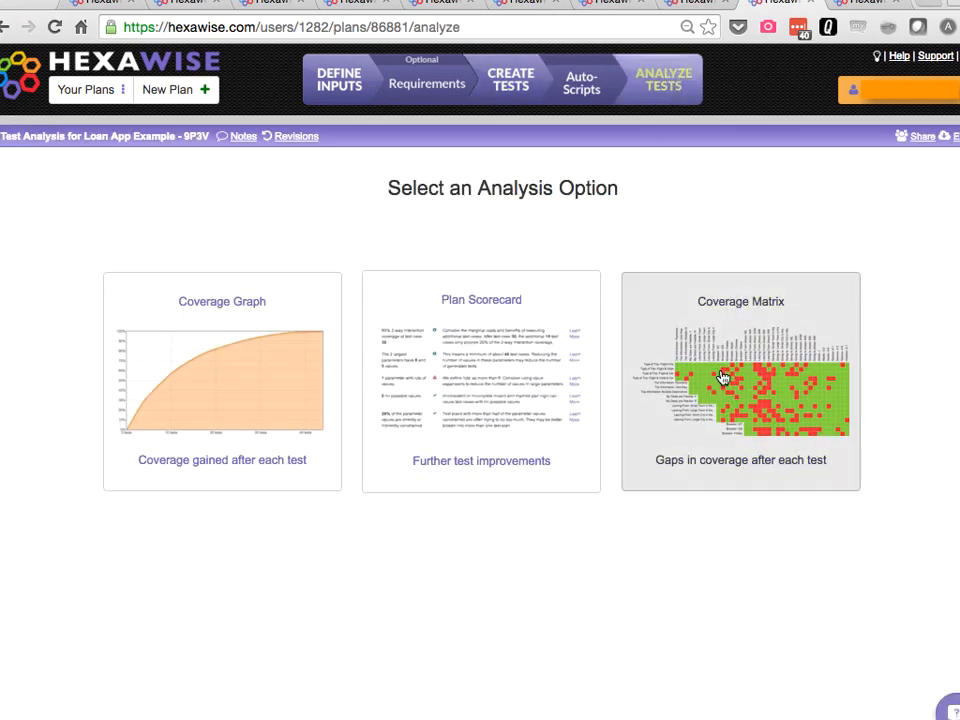
click(740, 382)
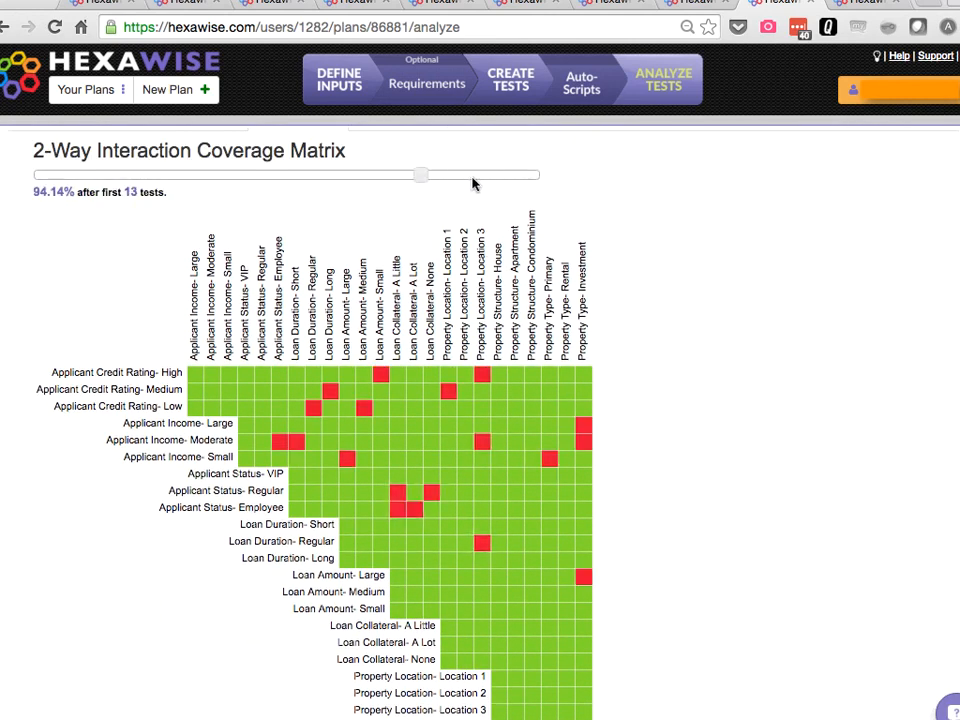
drag(420, 174, 480, 174)
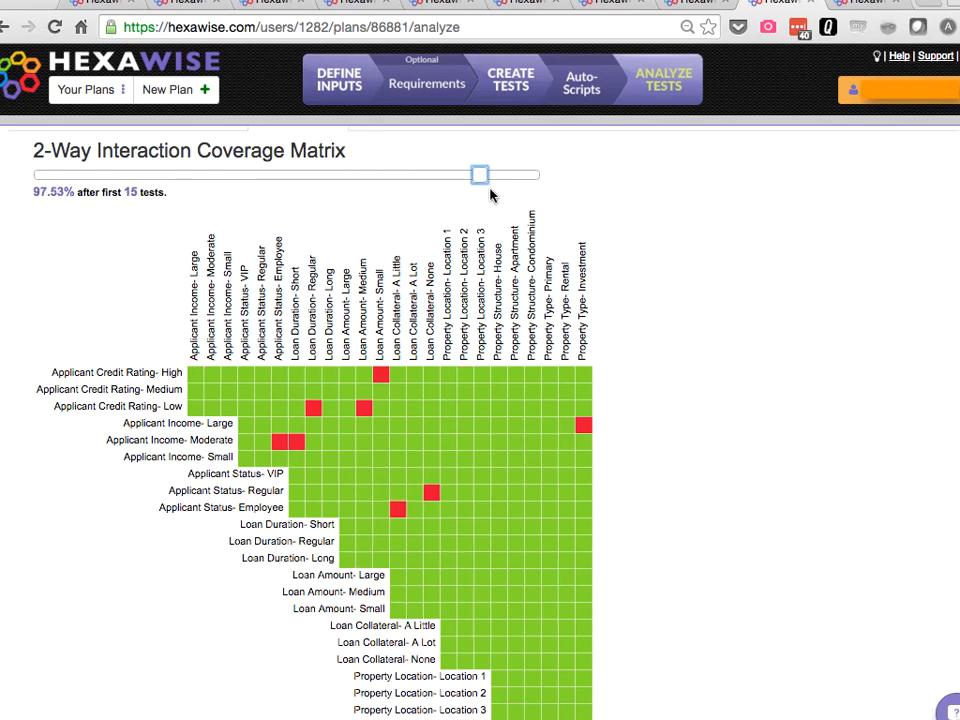